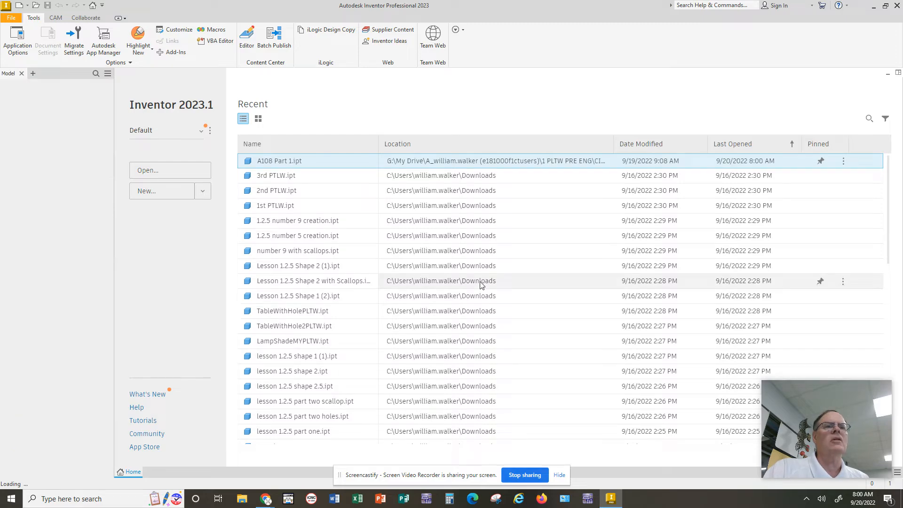
Step: Open A108 Part 1.ipt from the Home screen's Recent list
{"action": "double_click", "coordinate": [280, 161]}
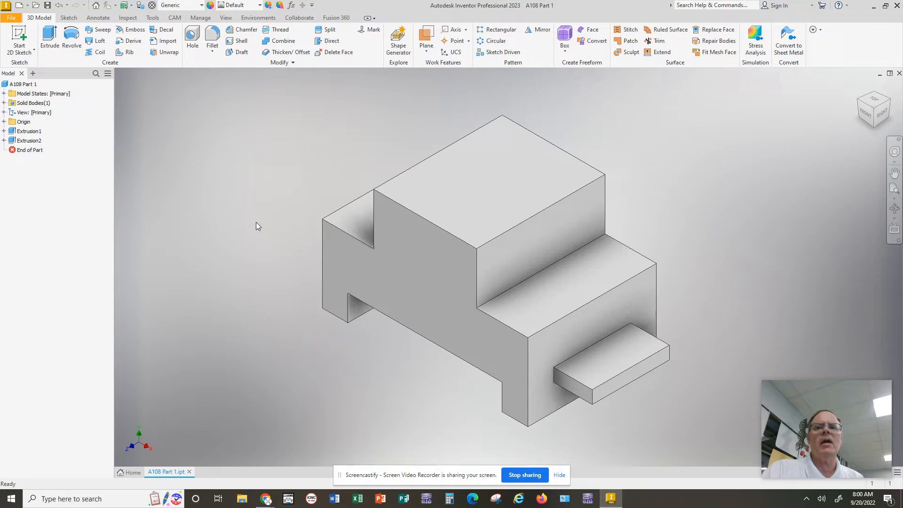
{"action": "mouse_move", "coordinate": [252, 223]}
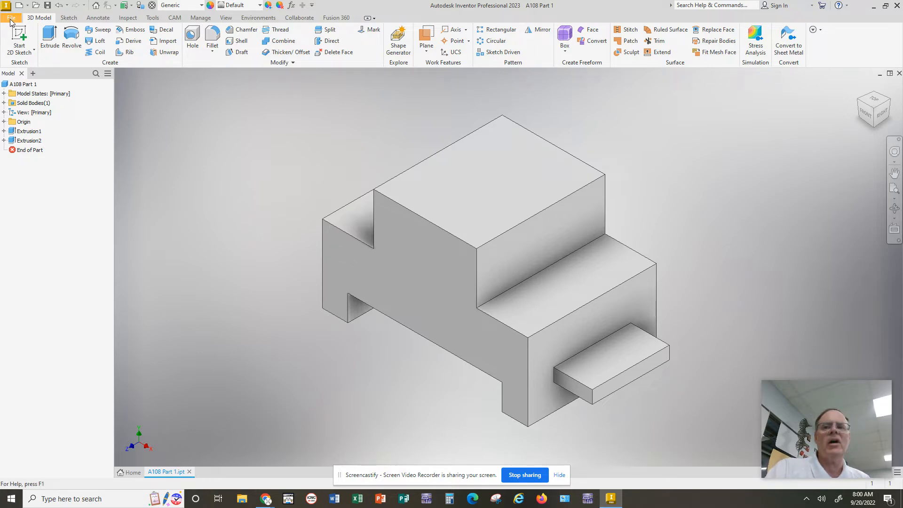
{"action": "left_click", "coordinate": [10, 18]}
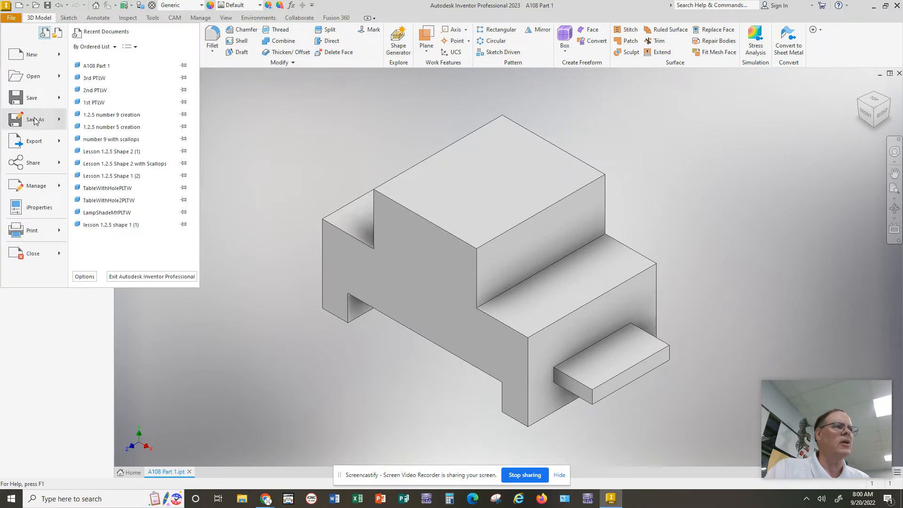
{"action": "left_click", "coordinate": [38, 119]}
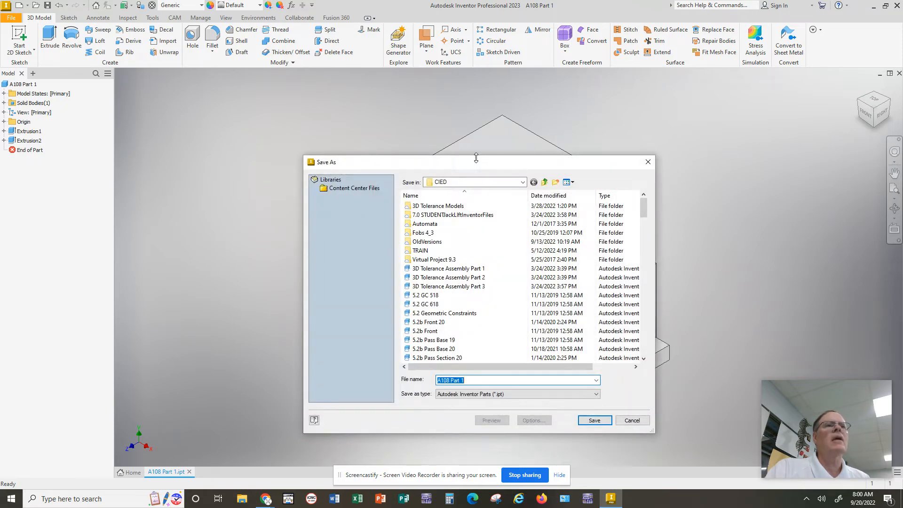
{"action": "left_click", "coordinate": [522, 182]}
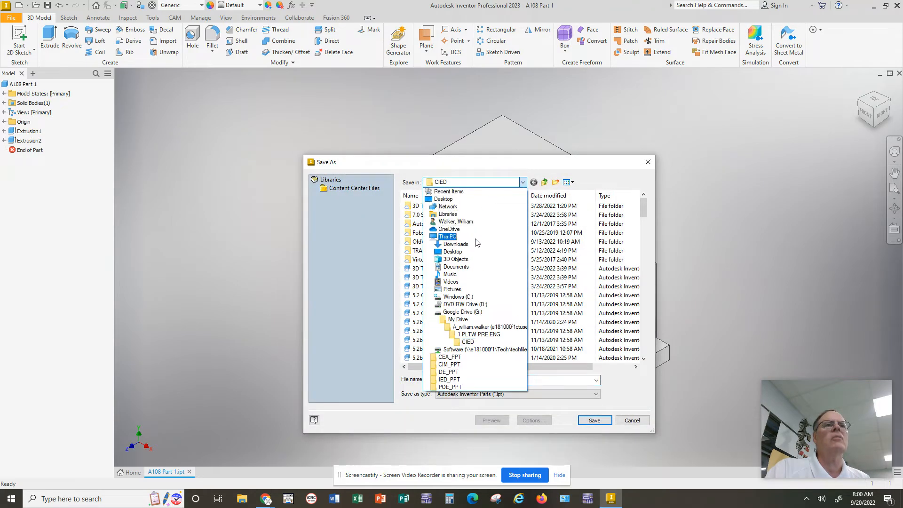
{"action": "left_click", "coordinate": [456, 267]}
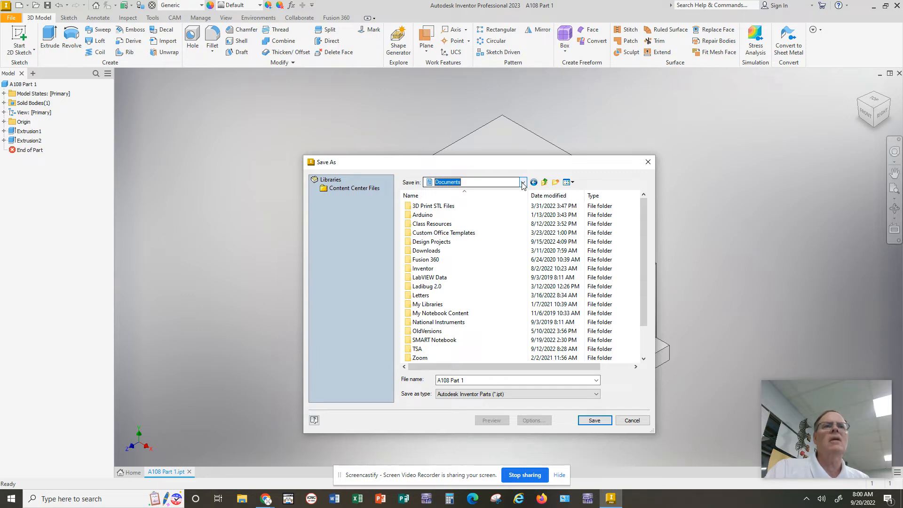
{"action": "left_click", "coordinate": [521, 182]}
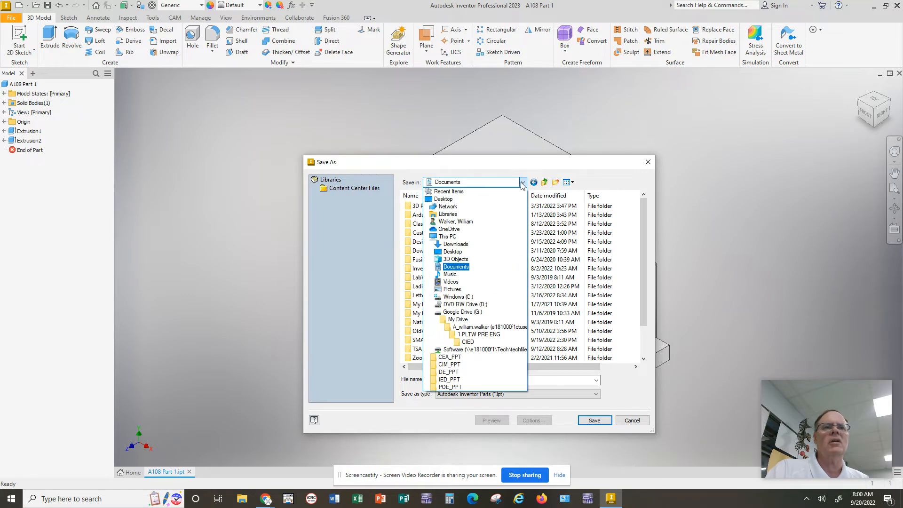
{"action": "mouse_move", "coordinate": [450, 281]}
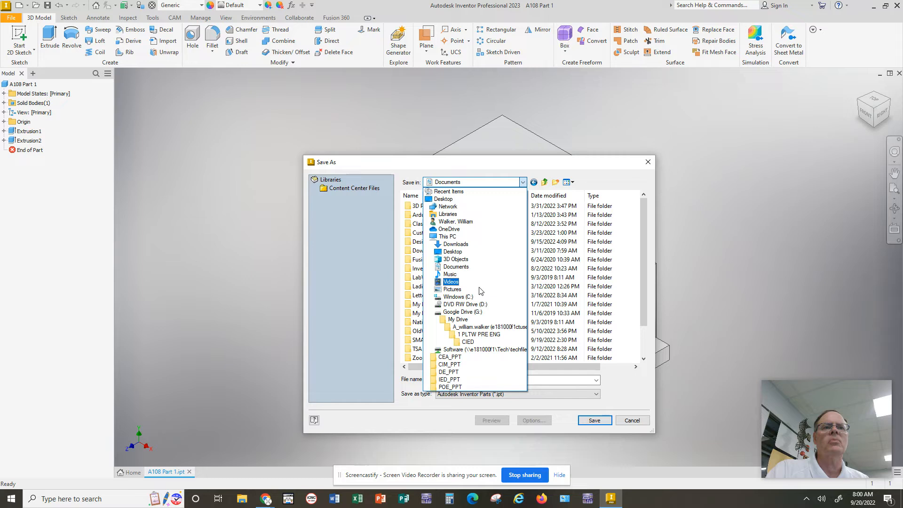
{"action": "left_click", "coordinate": [461, 312]}
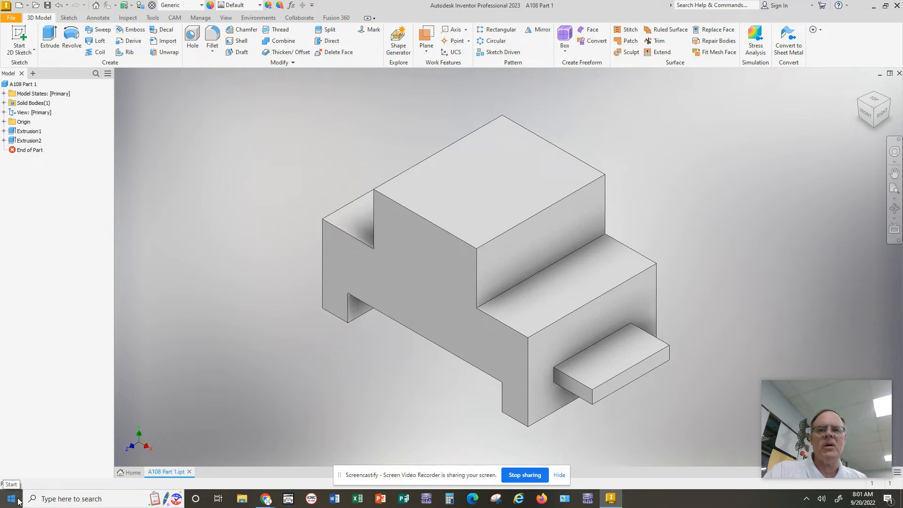
{"action": "left_click", "coordinate": [10, 498]}
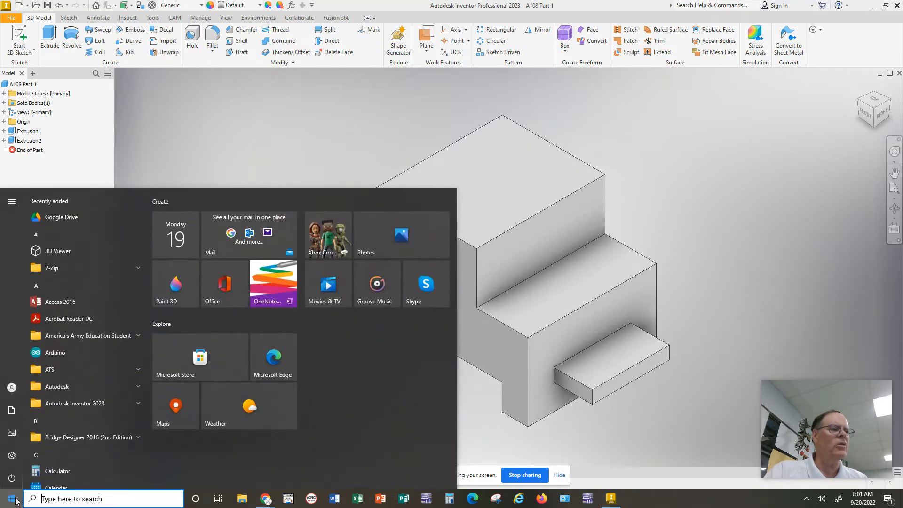
{"action": "scroll", "scroll_direction": "down", "scroll_amount": 3}
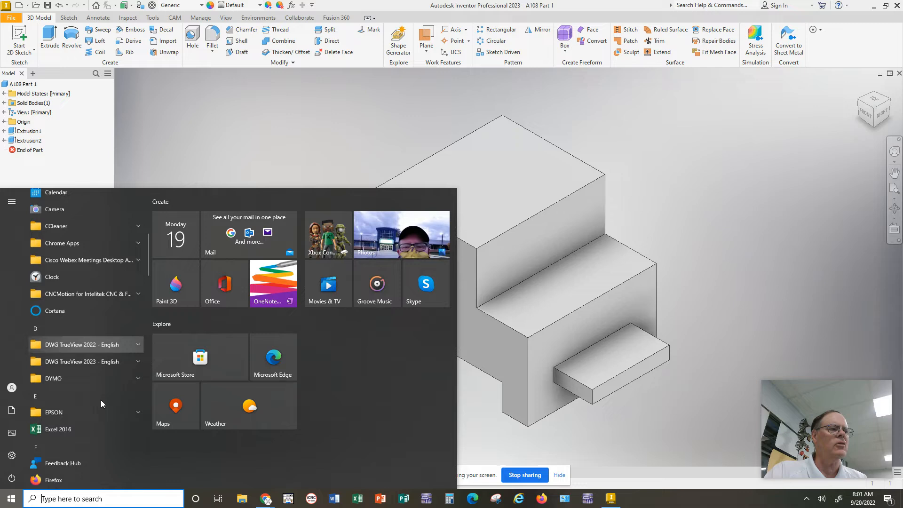
{"action": "scroll", "scroll_direction": "down", "scroll_amount": 3}
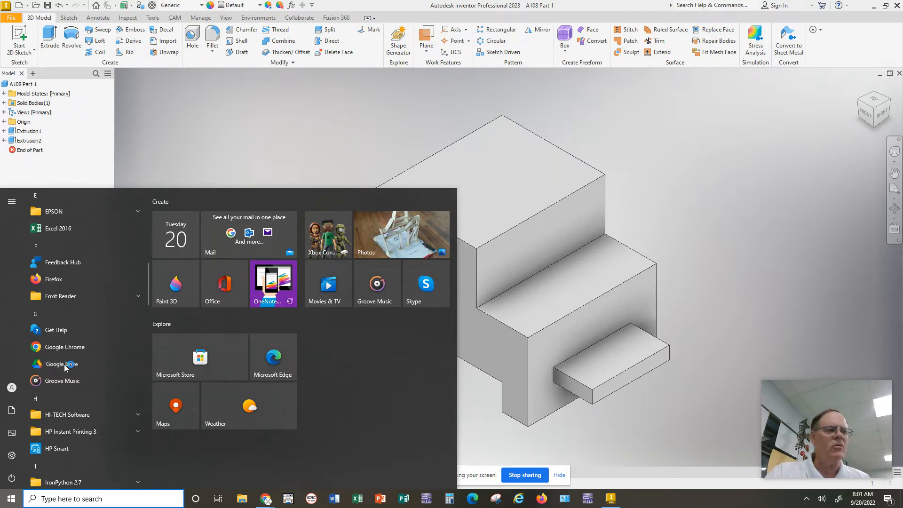
{"action": "left_click", "coordinate": [61, 364]}
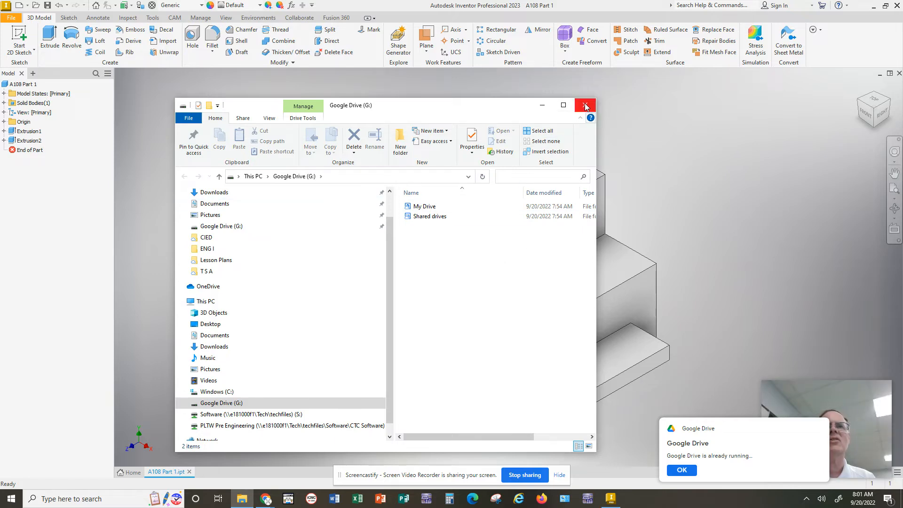
{"action": "left_click", "coordinate": [585, 105]}
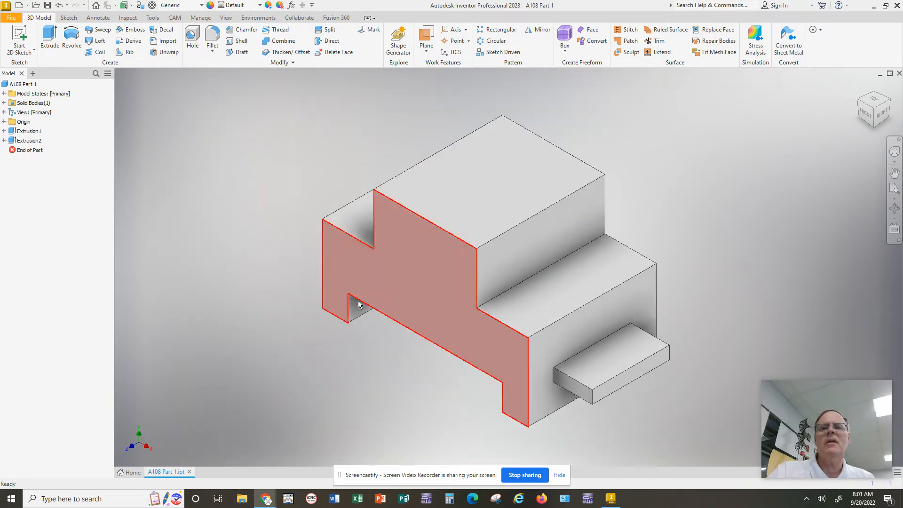
Step: Start Save As for A108 Part 1 and list the Save in locations
{"action": "left_click", "coordinate": [316, 354]}
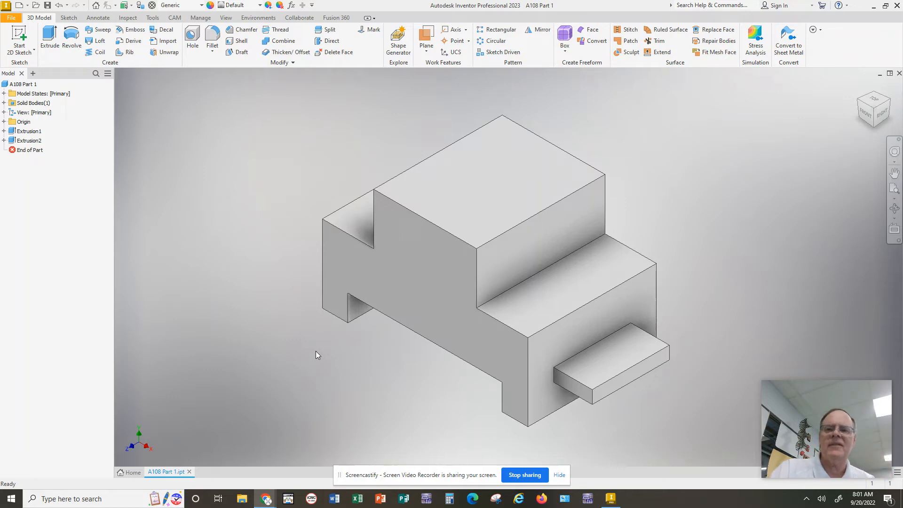
{"action": "mouse_move", "coordinate": [300, 172]}
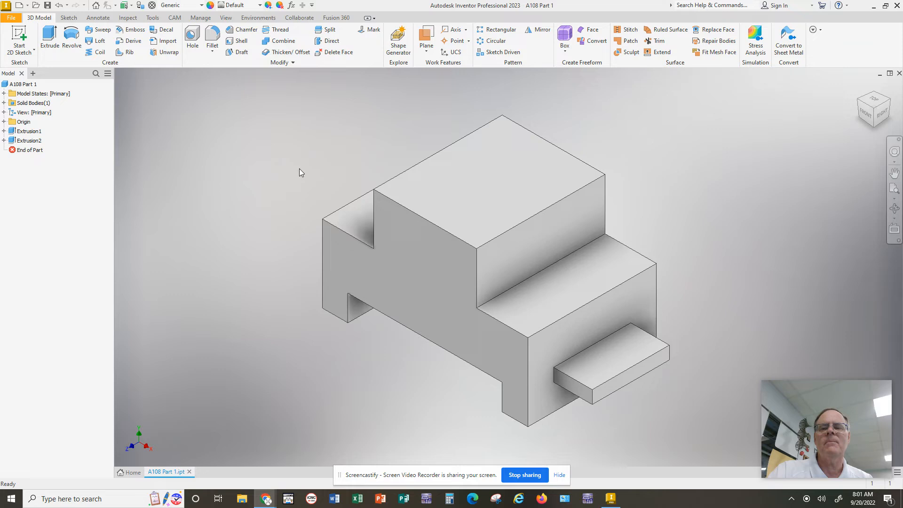
{"action": "mouse_move", "coordinate": [305, 178]}
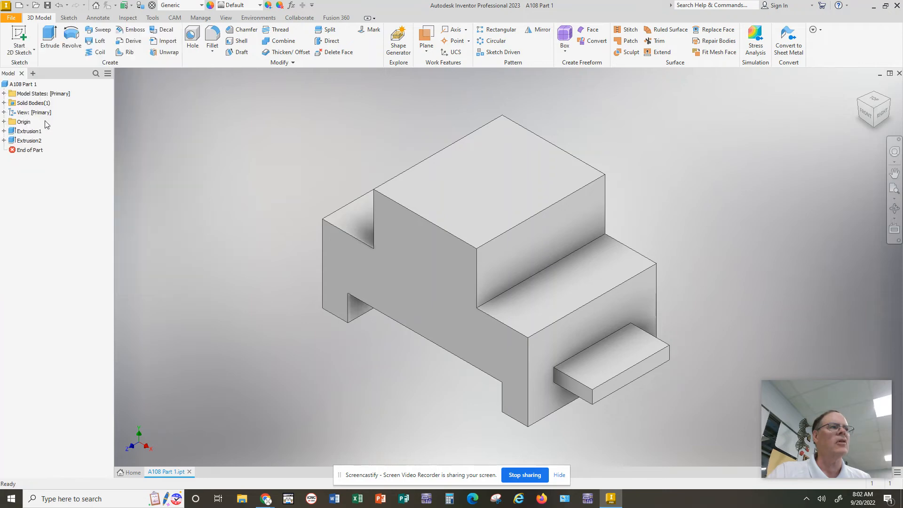
{"action": "left_click", "coordinate": [522, 182]}
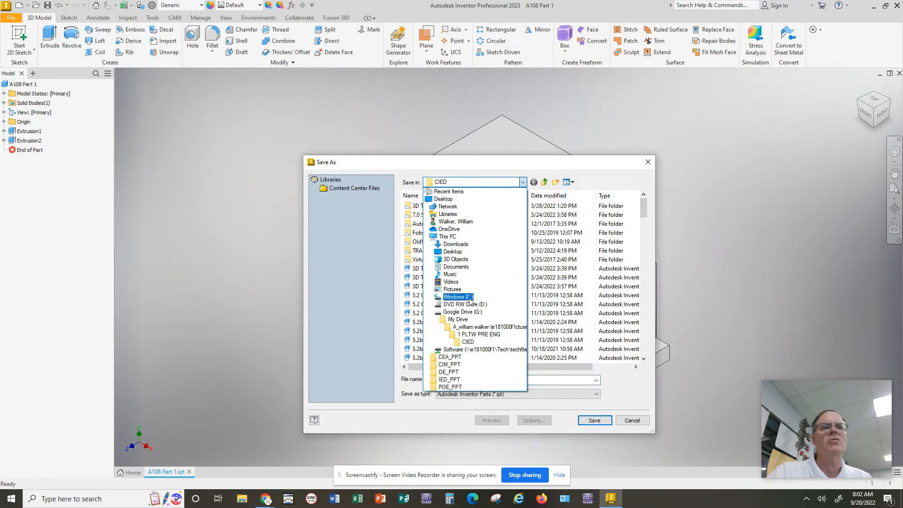
Step: Navigate the Save As dialog into Google Drive (G:) > My Drive
{"action": "left_click", "coordinate": [462, 312]}
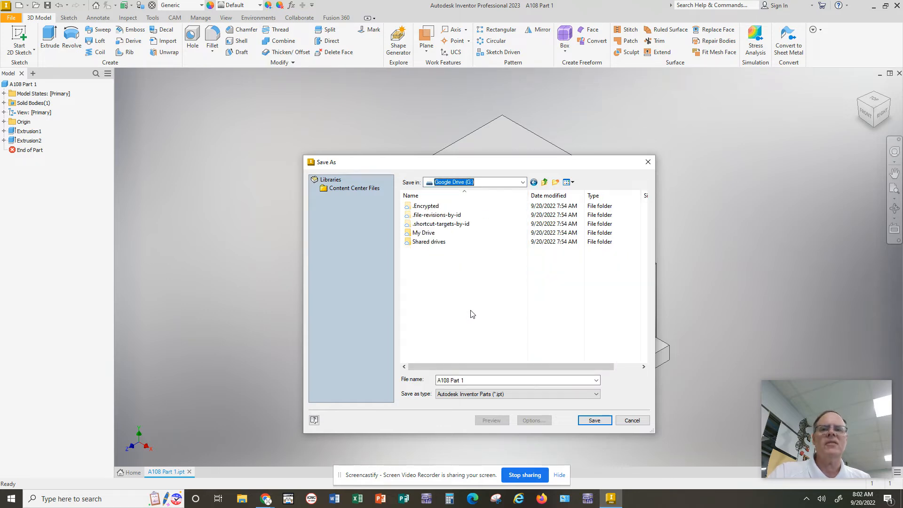
{"action": "left_click", "coordinate": [424, 233]}
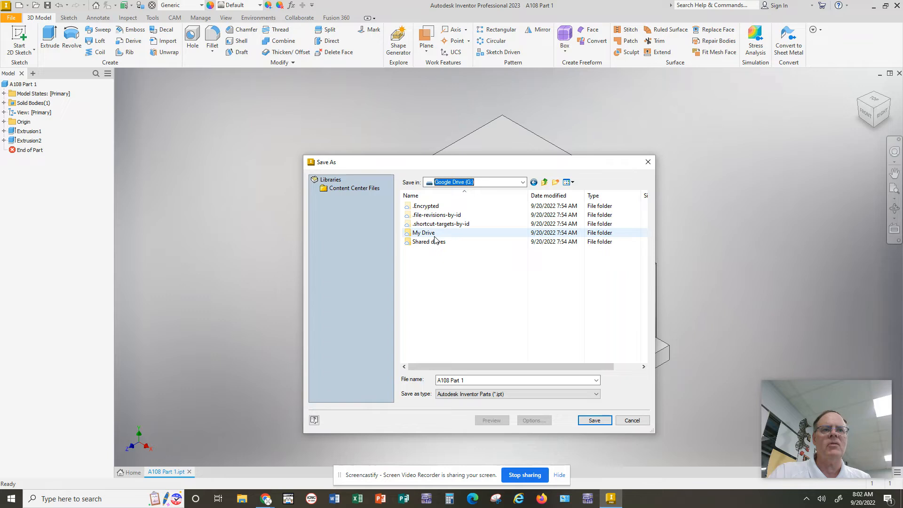
{"action": "double_click", "coordinate": [423, 232]}
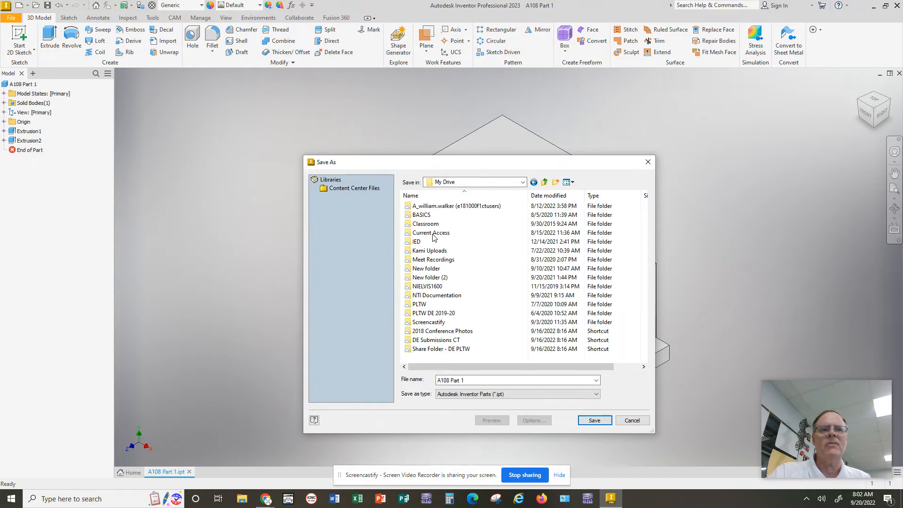
{"action": "left_click", "coordinate": [433, 259]}
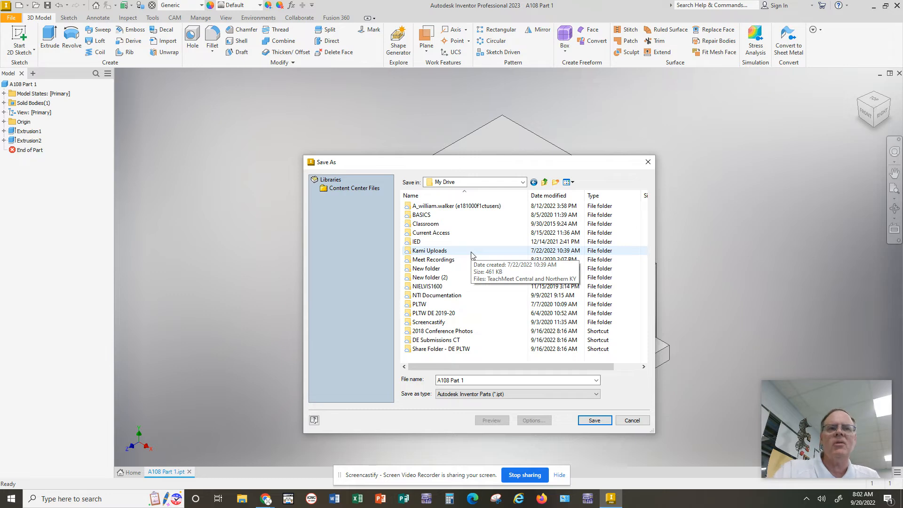
{"action": "mouse_move", "coordinate": [434, 259]}
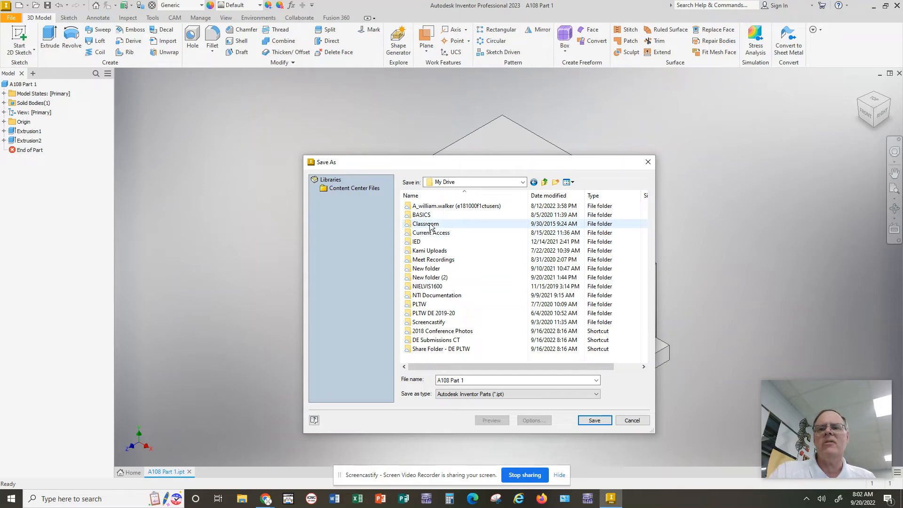
Step: Enter the Classroom folder and scroll through its class subfolders
{"action": "double_click", "coordinate": [426, 224]}
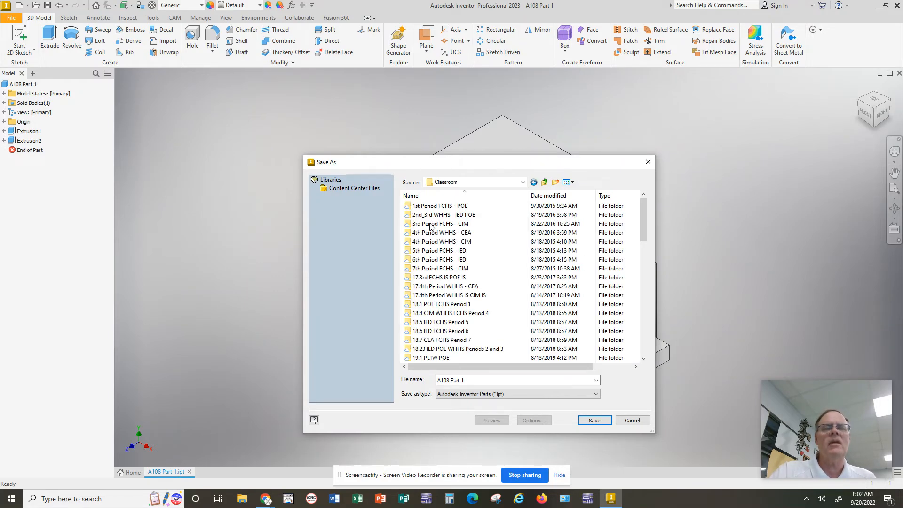
{"action": "mouse_move", "coordinate": [441, 269]}
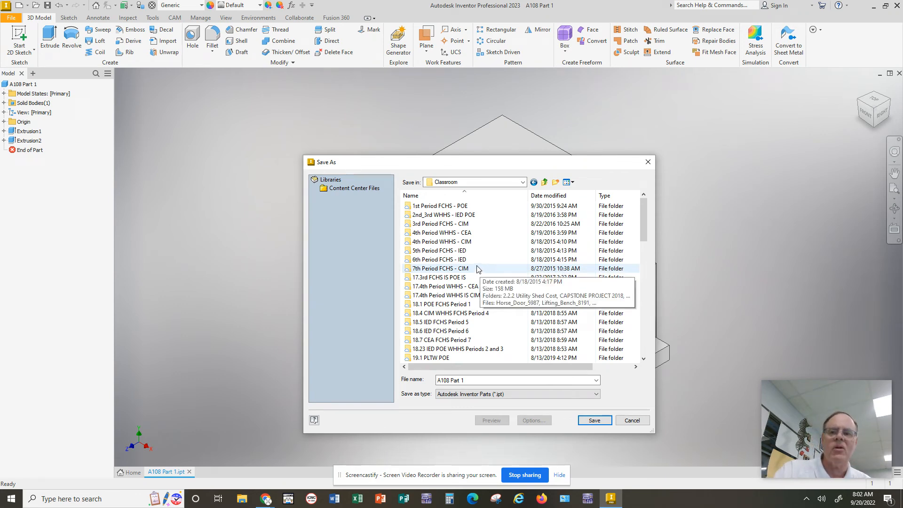
{"action": "scroll", "scroll_direction": "down", "scroll_amount": 3}
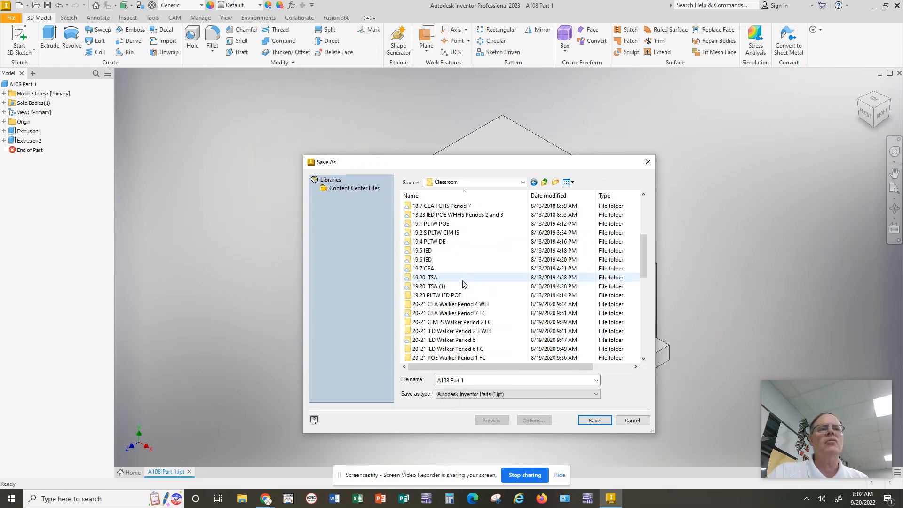
{"action": "scroll", "scroll_direction": "down", "scroll_amount": 3}
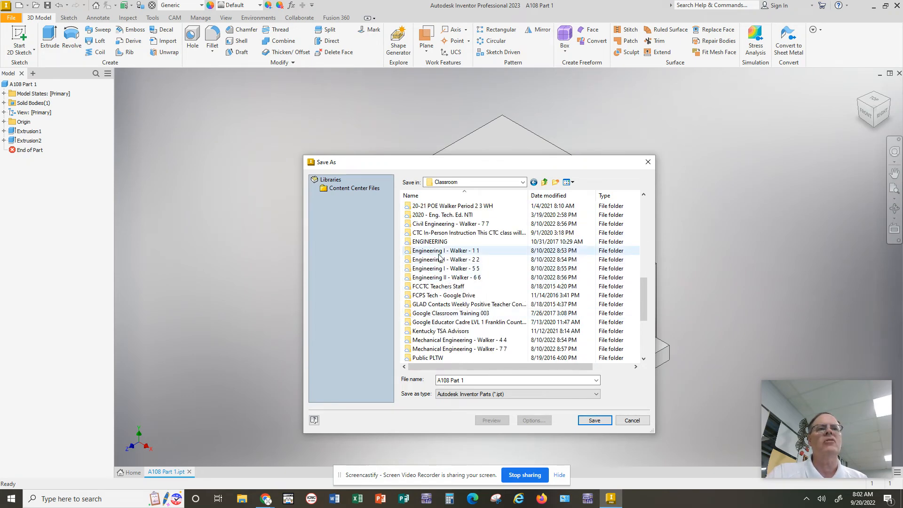
{"action": "mouse_move", "coordinate": [446, 250]}
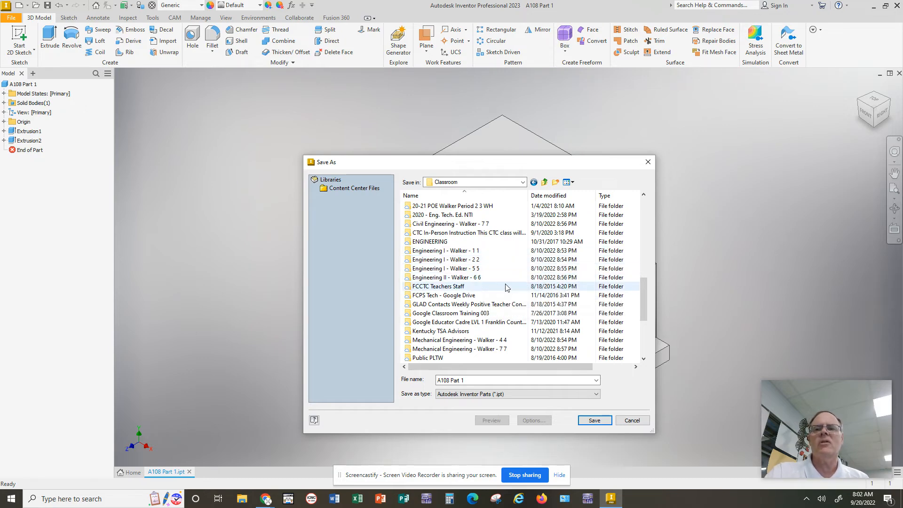
{"action": "mouse_move", "coordinate": [438, 286]}
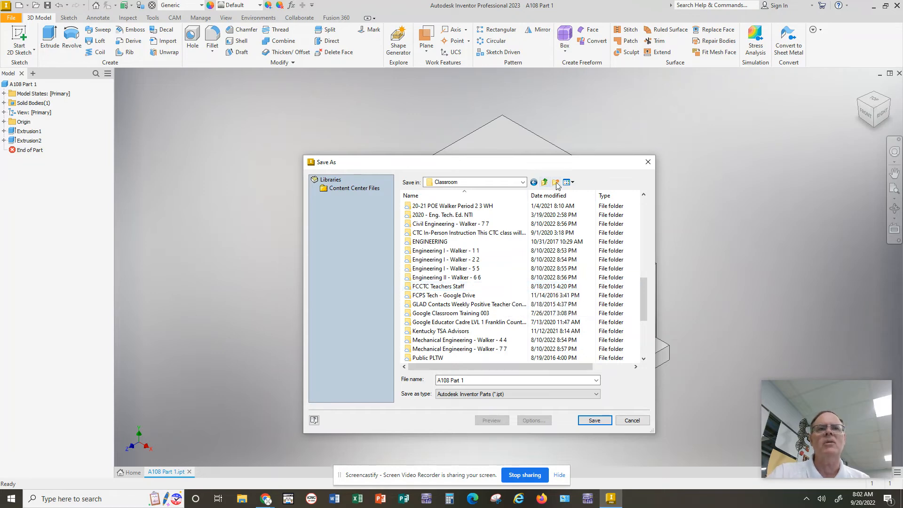
Step: Create a new folder in Classroom, declining to merge it with existing ENGINEERING
{"action": "left_click", "coordinate": [557, 182]}
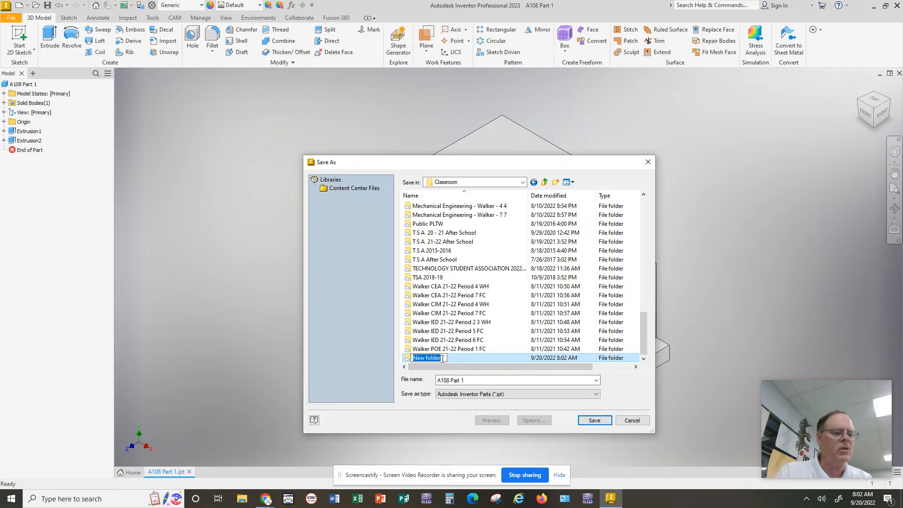
{"action": "type", "text": "ENGINEERING"}
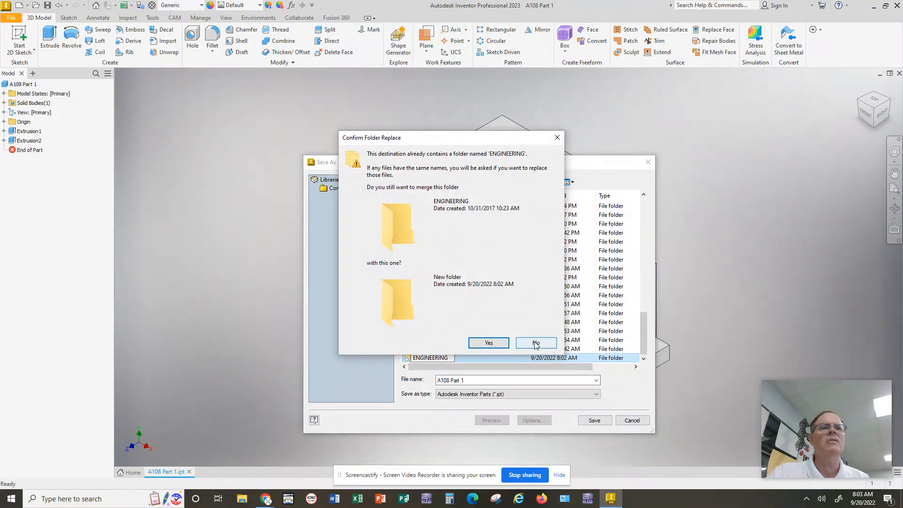
{"action": "left_click", "coordinate": [535, 343]}
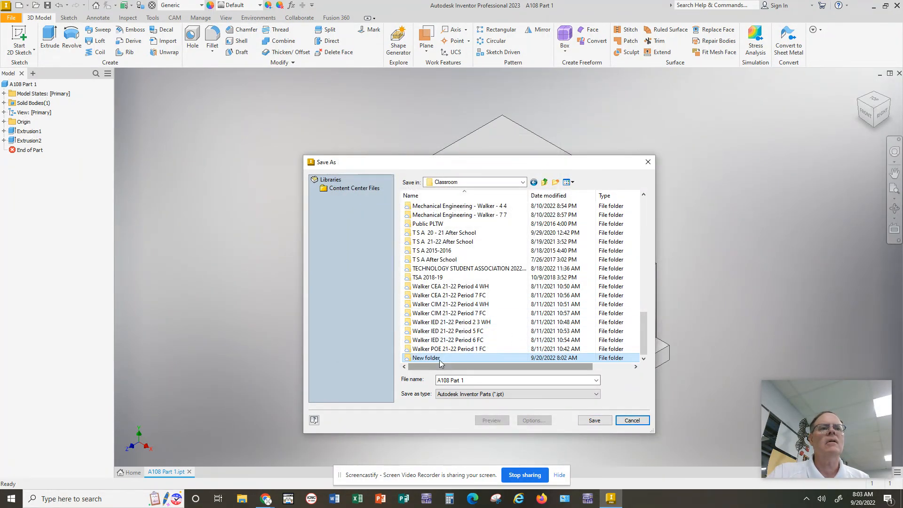
{"action": "right_click", "coordinate": [426, 357]}
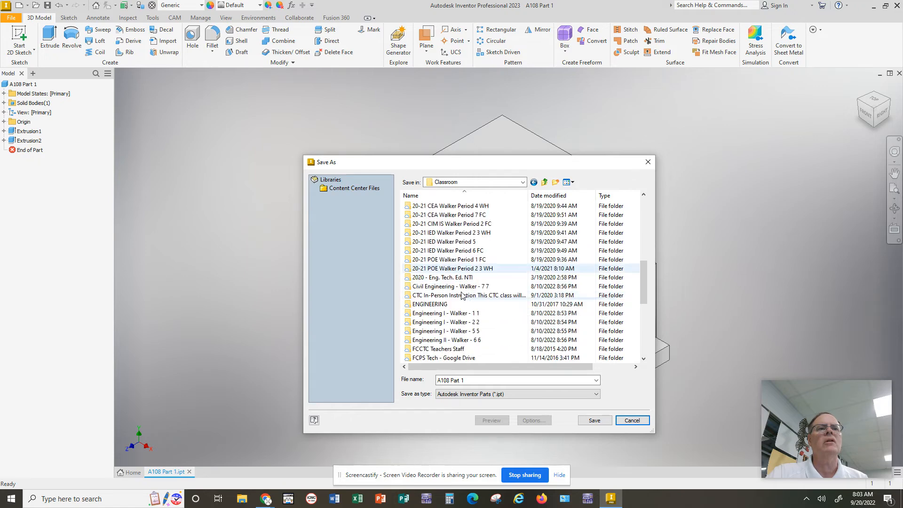
{"action": "scroll", "scroll_direction": "down", "scroll_amount": 3}
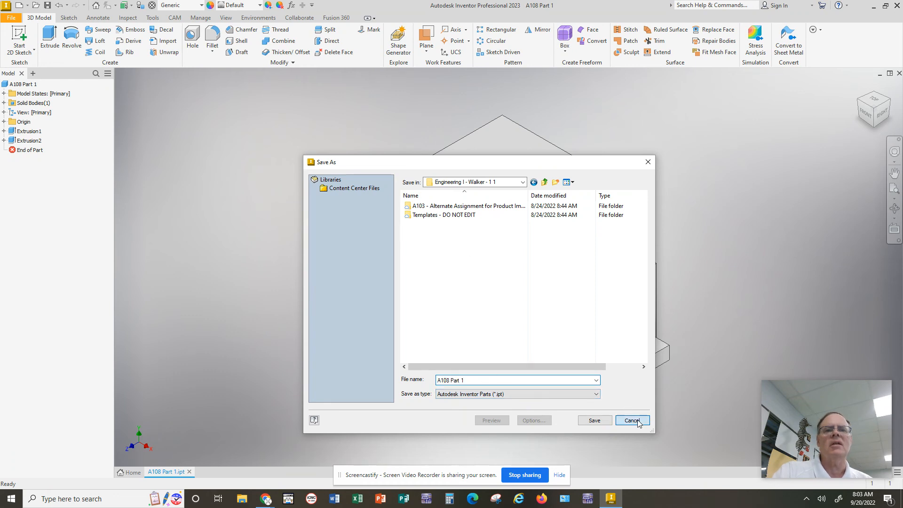
Step: Cancel the Save As dialog without saving A108 Part 1
{"action": "left_click", "coordinate": [631, 420]}
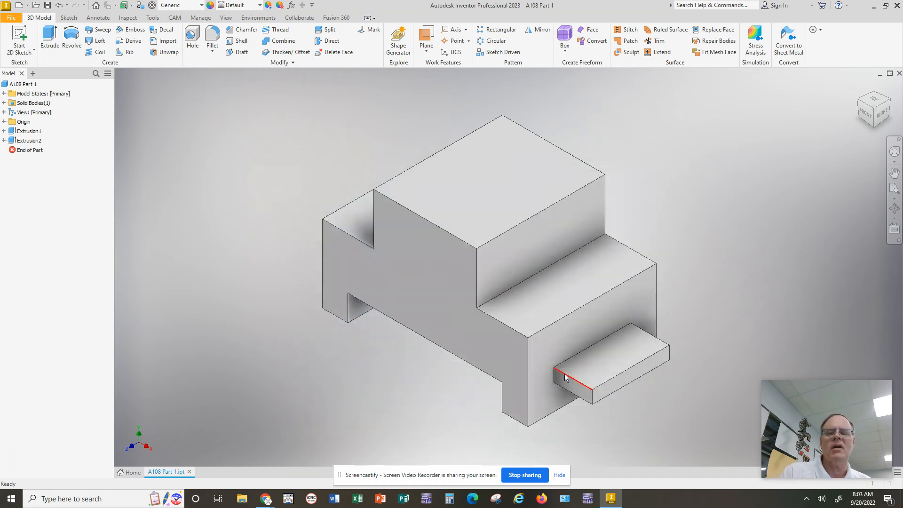
{"action": "left_click", "coordinate": [556, 383]}
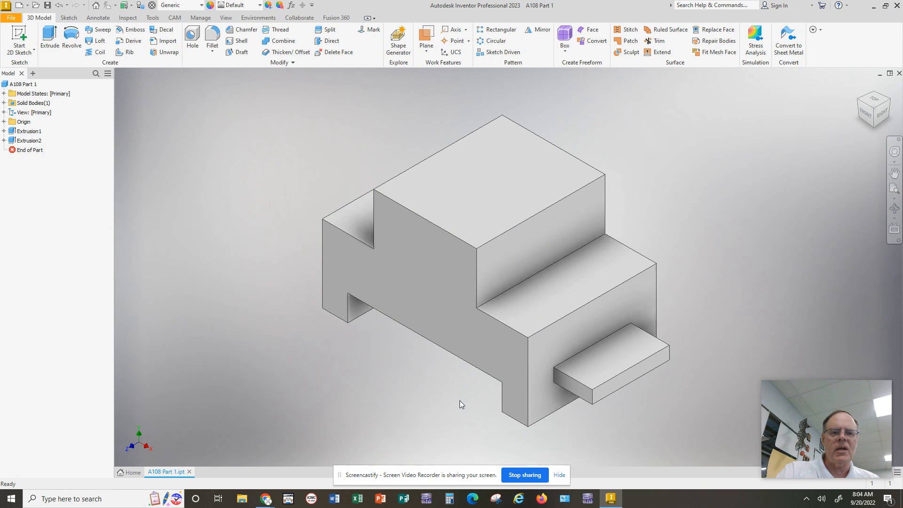
{"action": "mouse_move", "coordinate": [465, 403]}
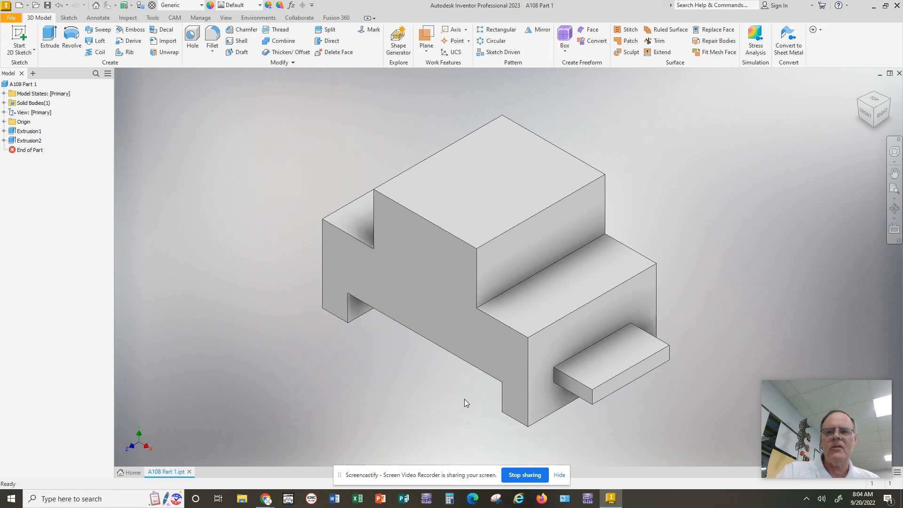